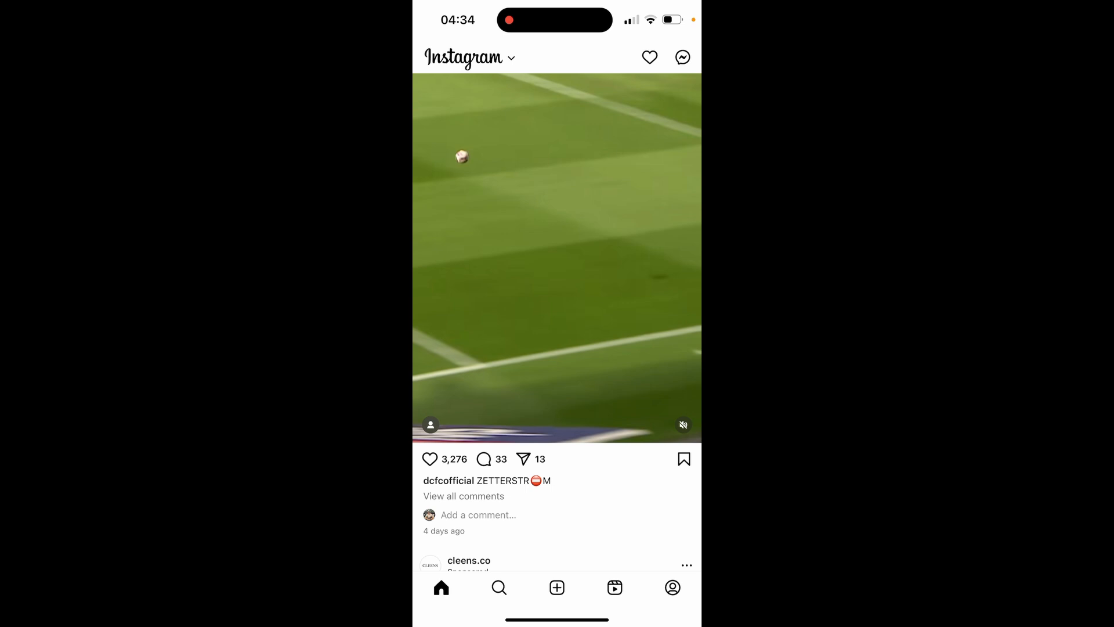
Step: Go to your own Instagram profile from the bottom navigation bar
click(671, 587)
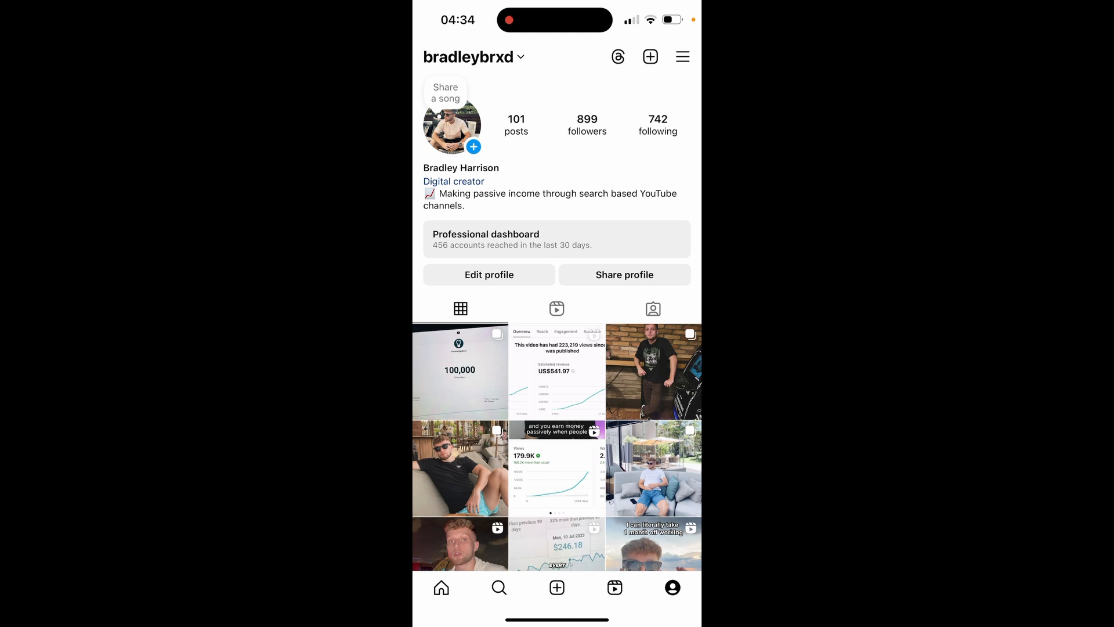
Step: From Settings and activity, reach the Messages and story replies settings page
click(681, 57)
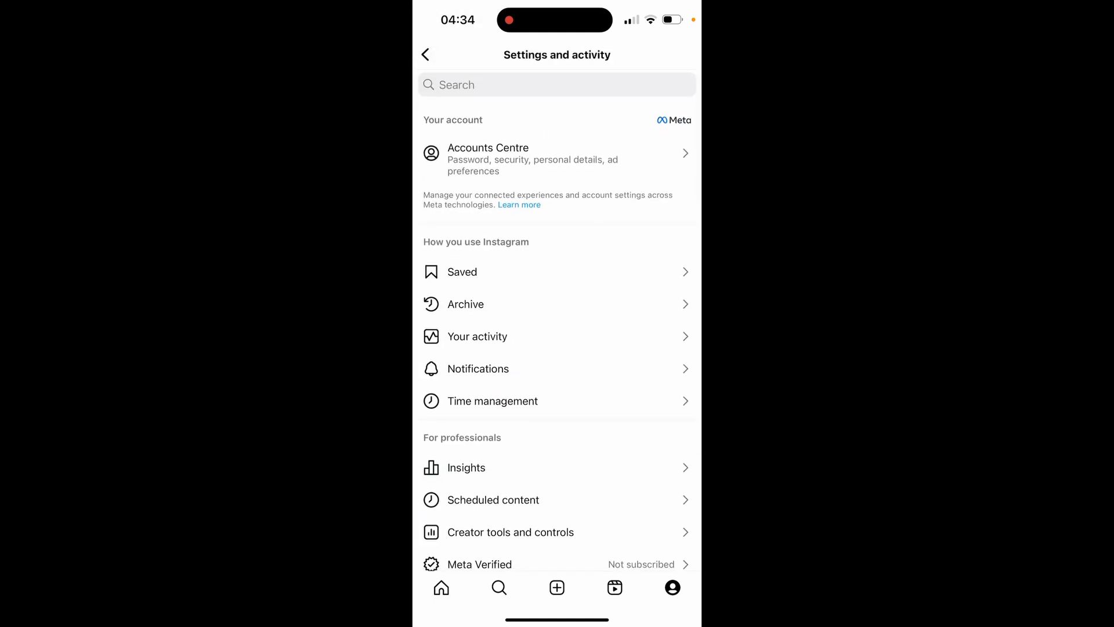
scroll(down, 3)
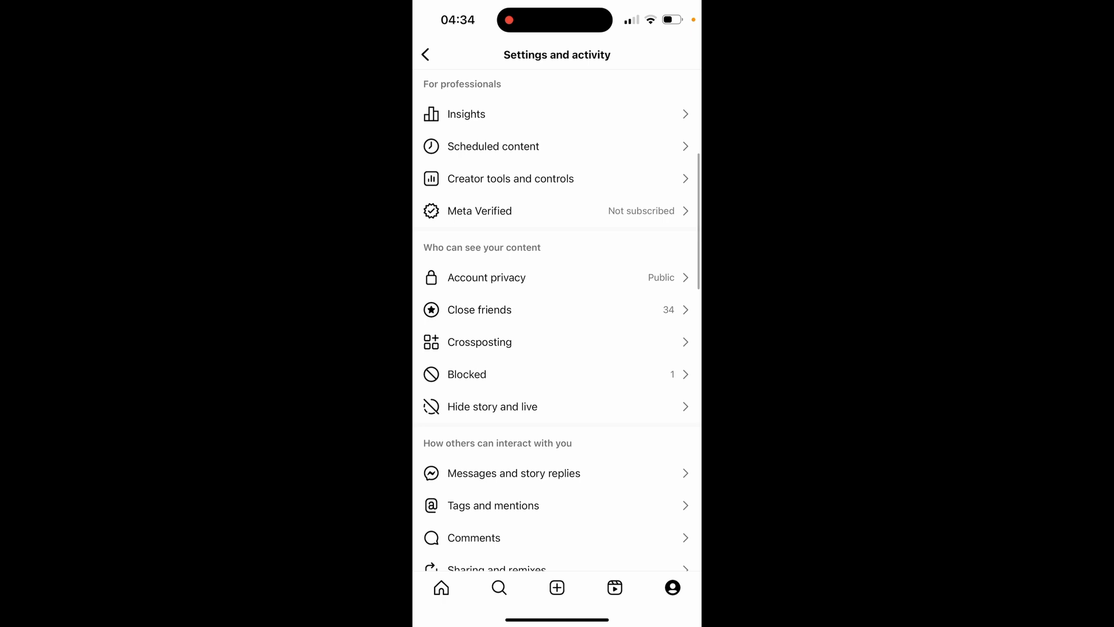
scroll(down, 3)
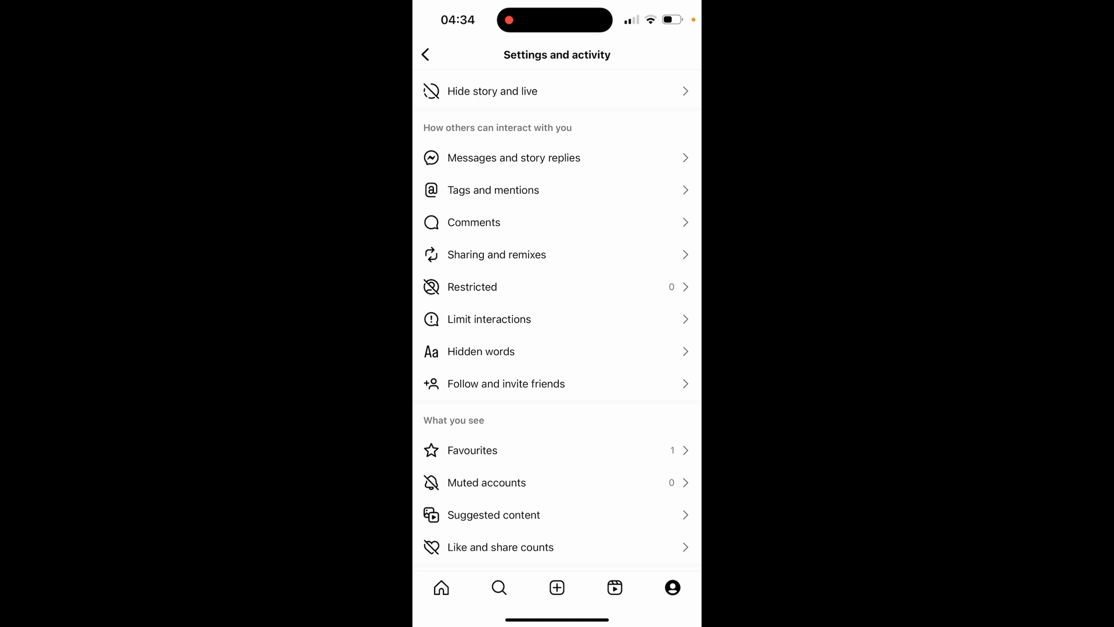
click(514, 157)
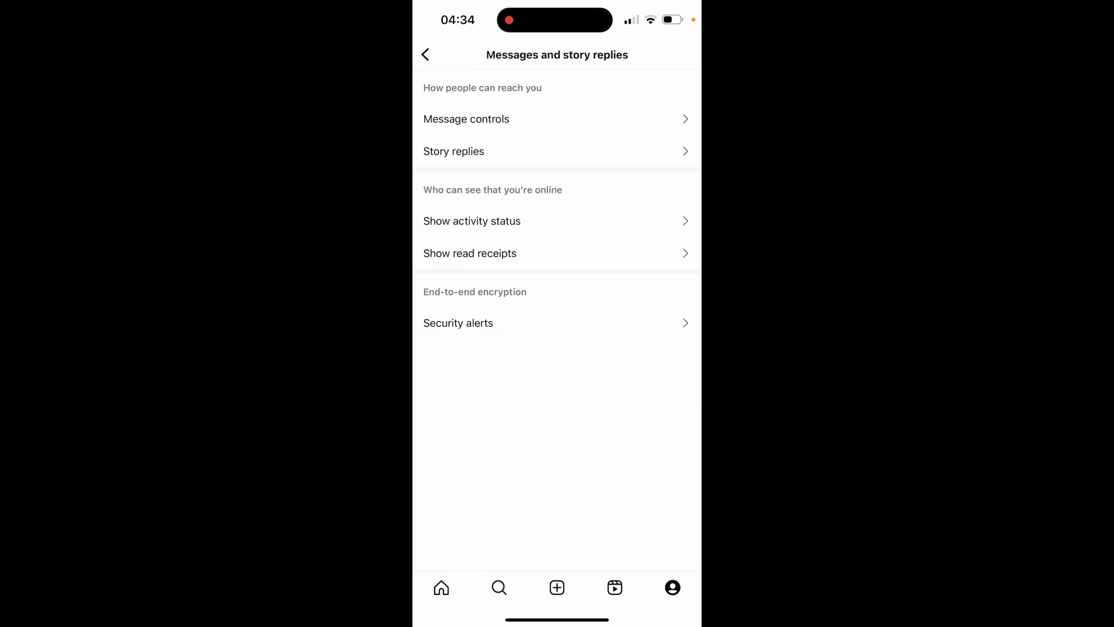
Step: Switch the Show activity status toggle off so others can't see when you're online
click(471, 221)
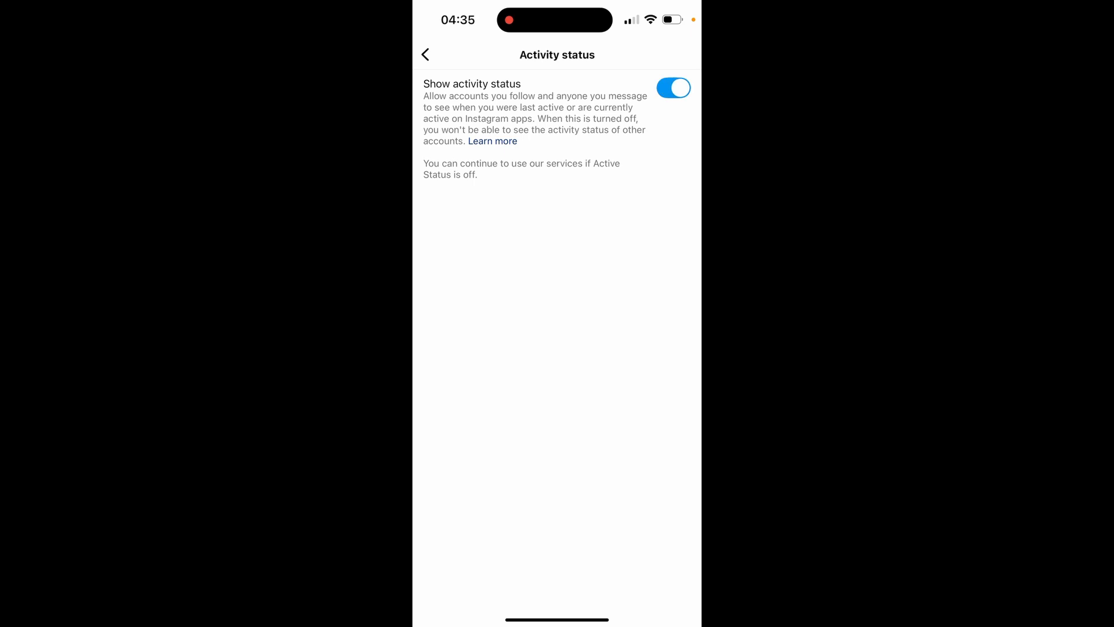
click(672, 88)
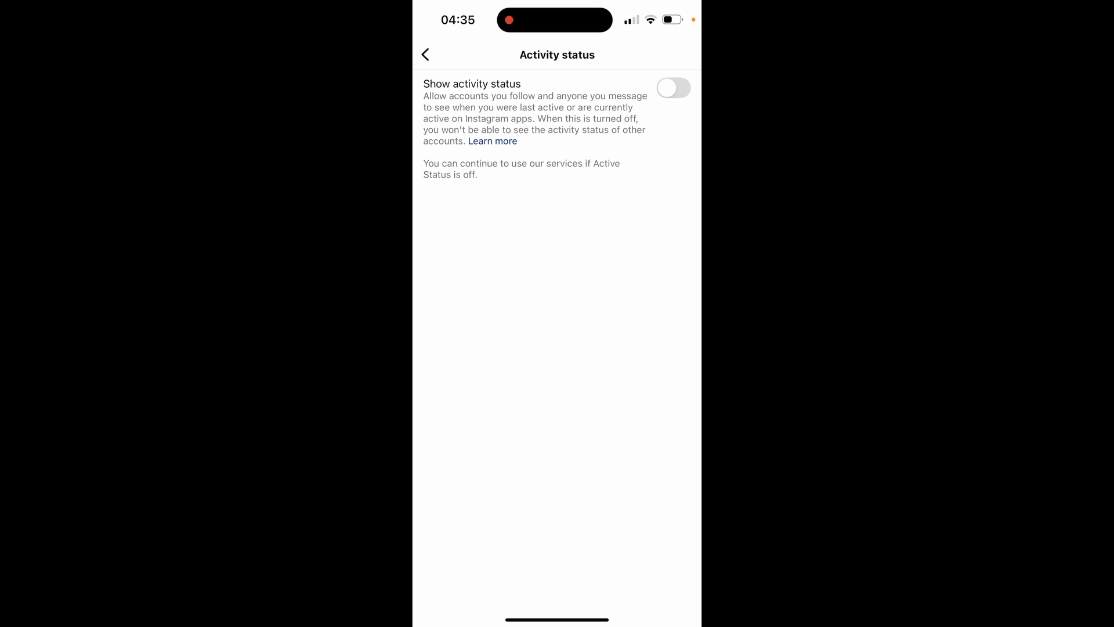